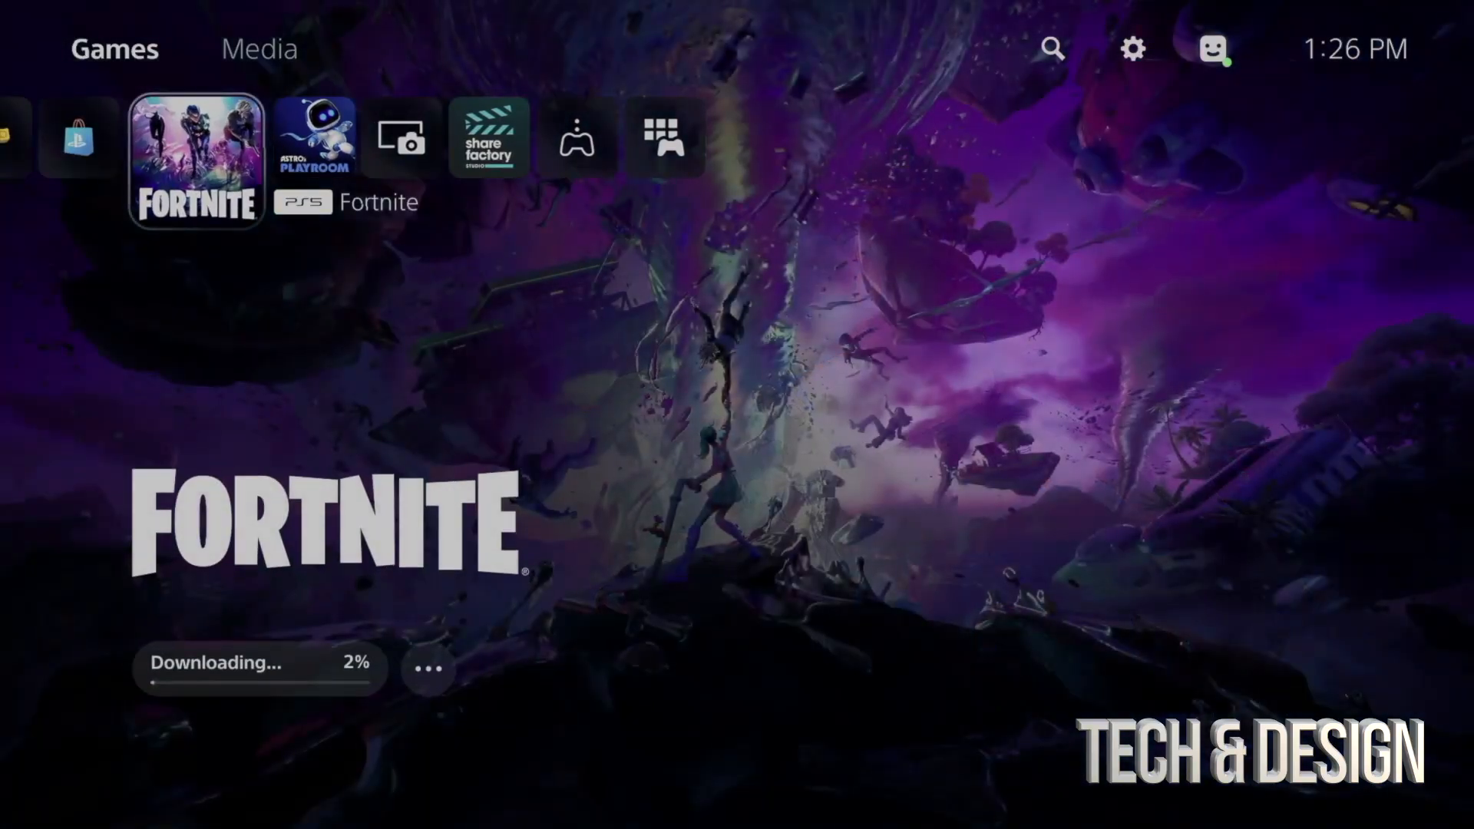
Open Fortnite's download in the Downloads/Copies panel and bring up its options menu
left_click(196, 160)
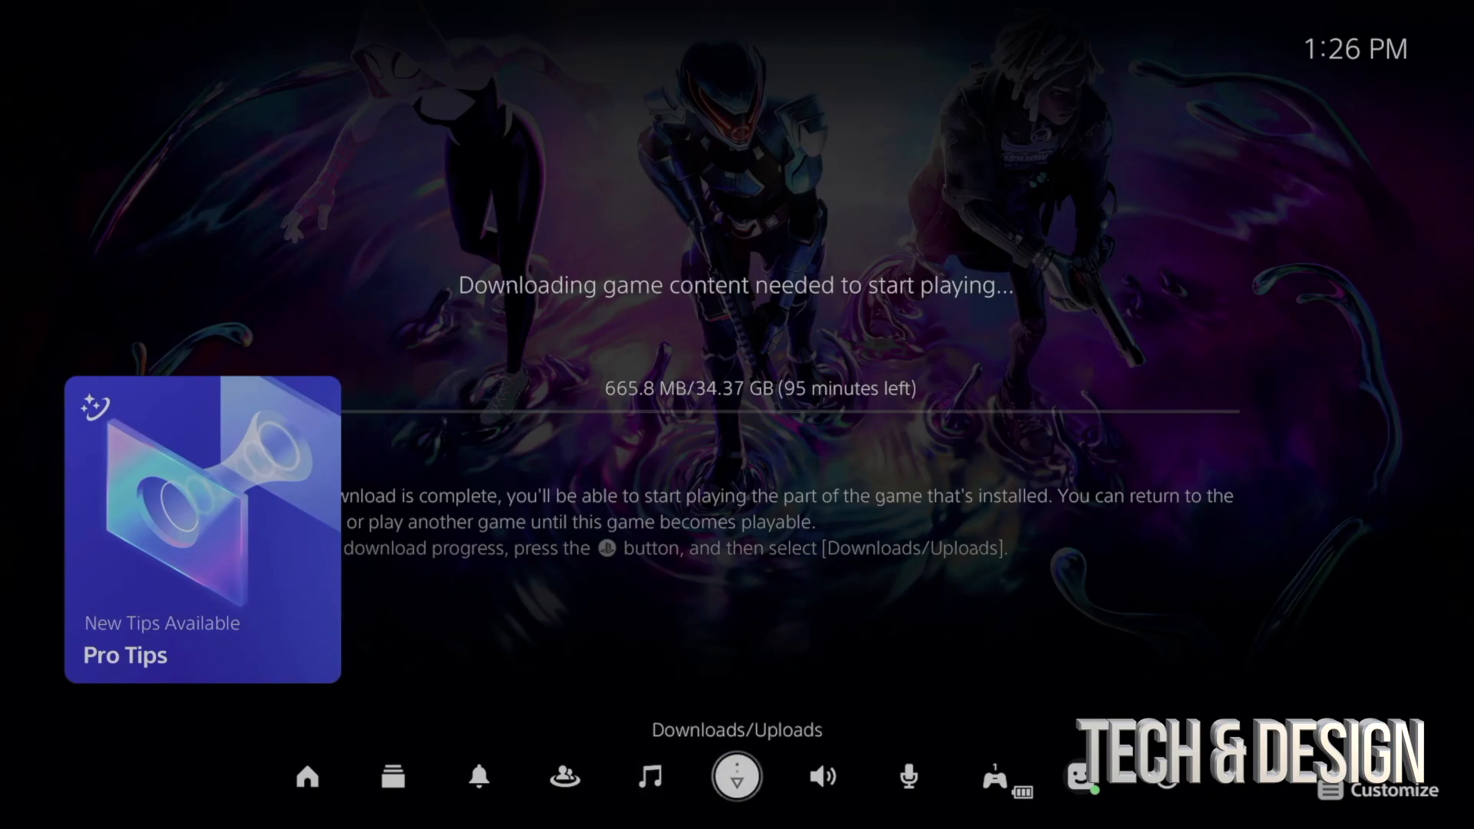
left_click(737, 786)
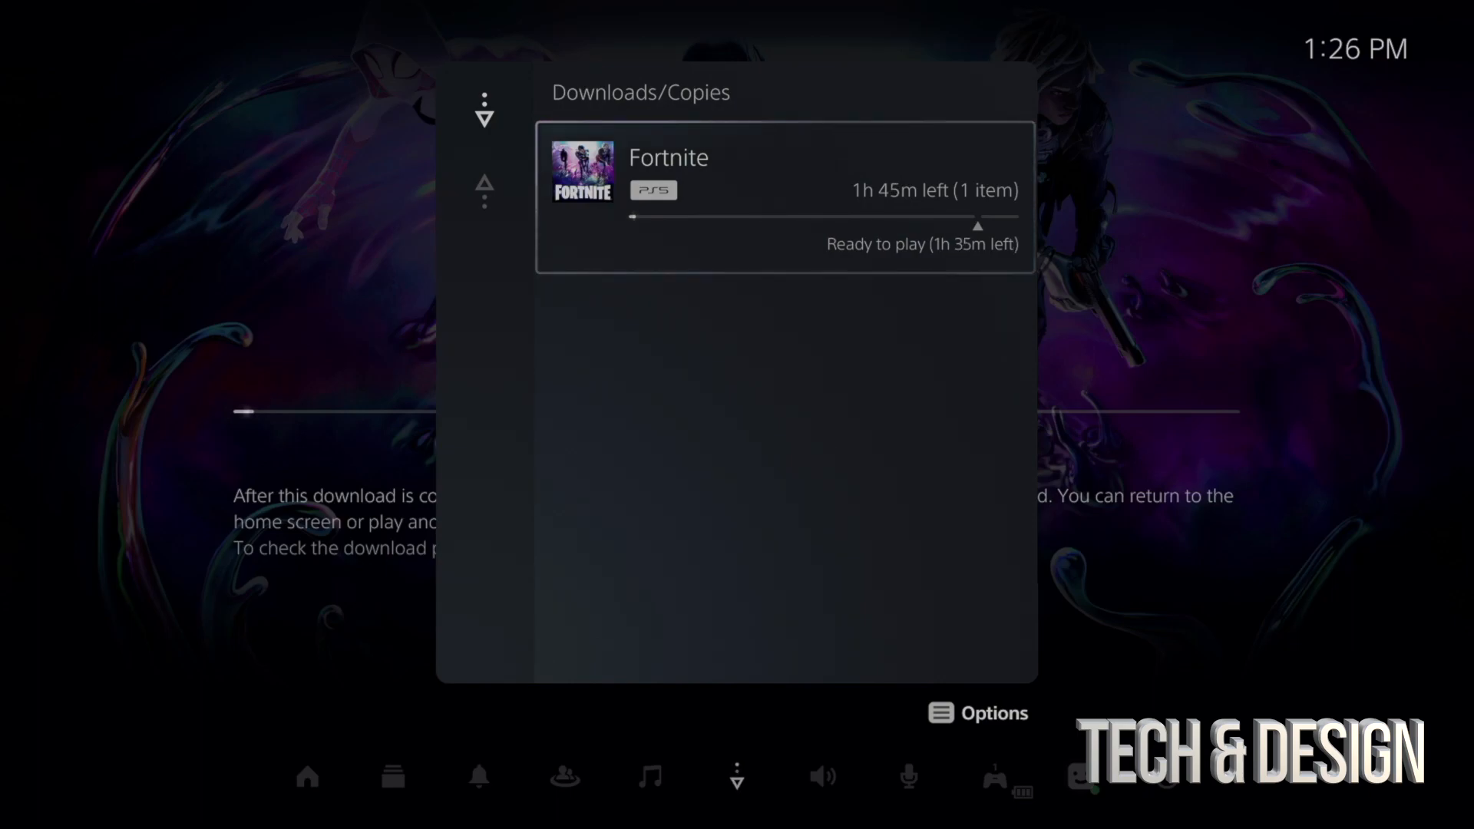
left_click(978, 714)
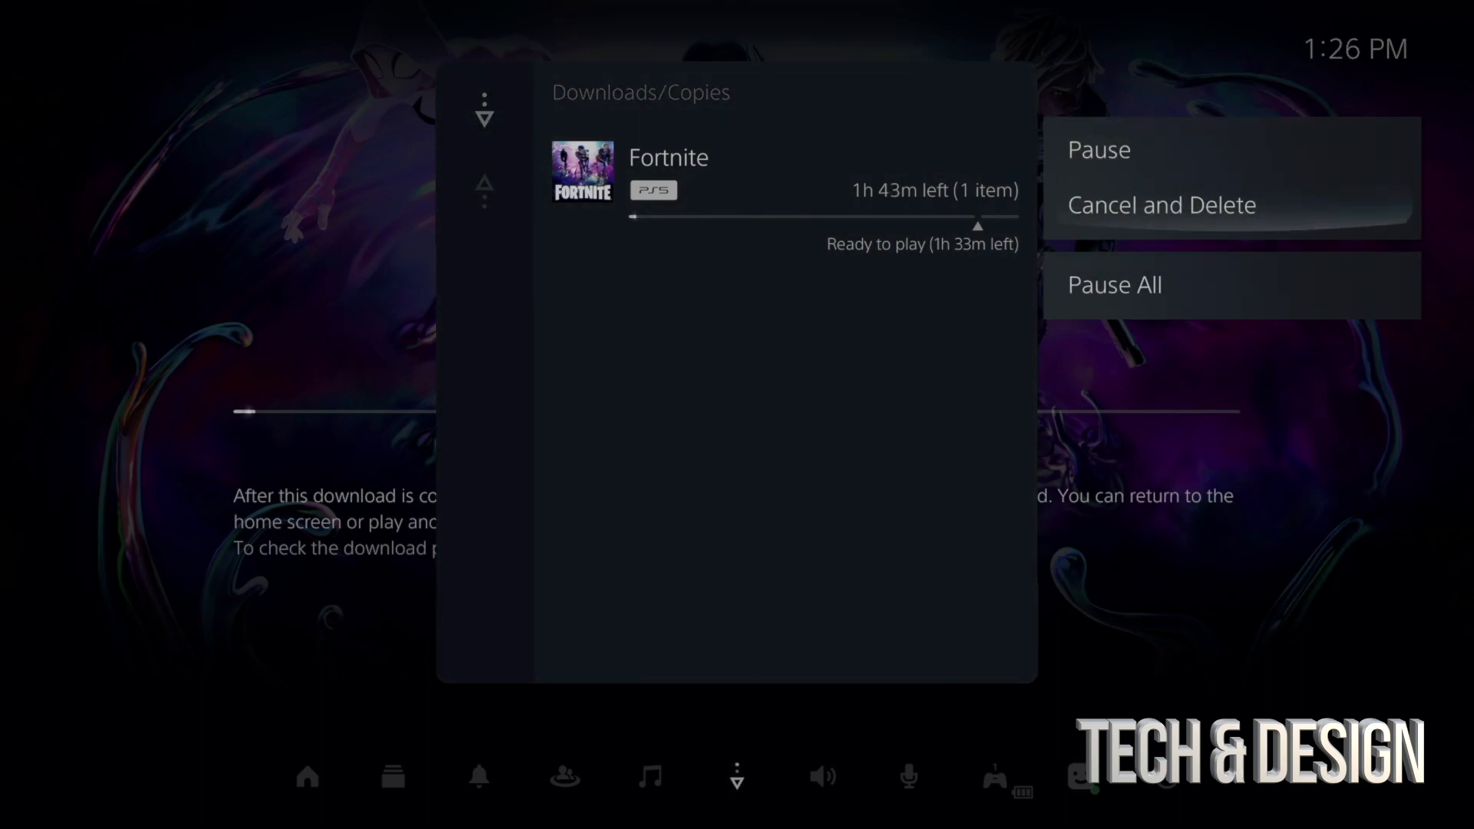
mouse_move(1114, 285)
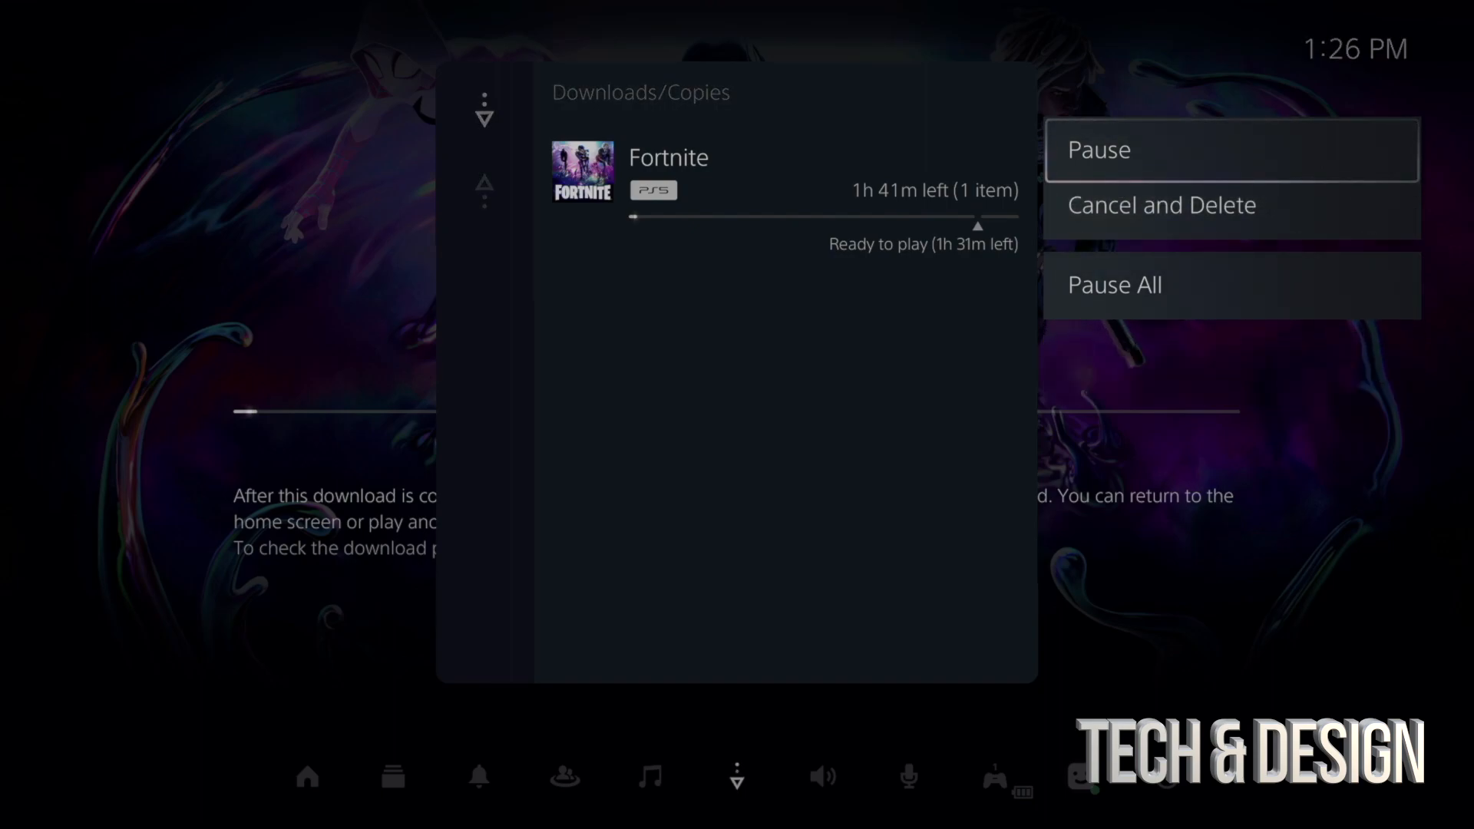
Choose Cancel and Delete for the Fortnite download and confirm with OK
left_click(1163, 205)
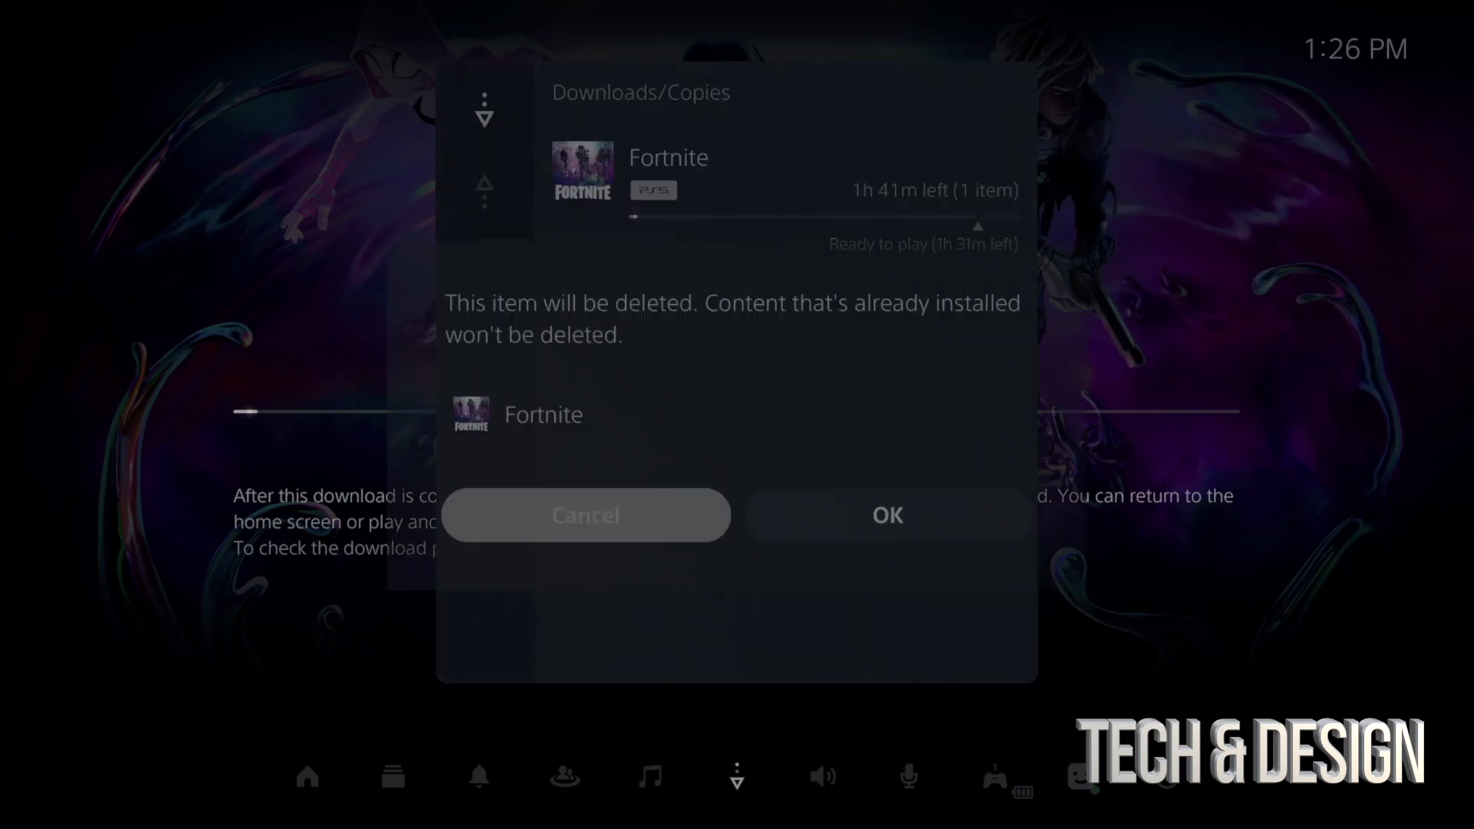
left_click(887, 515)
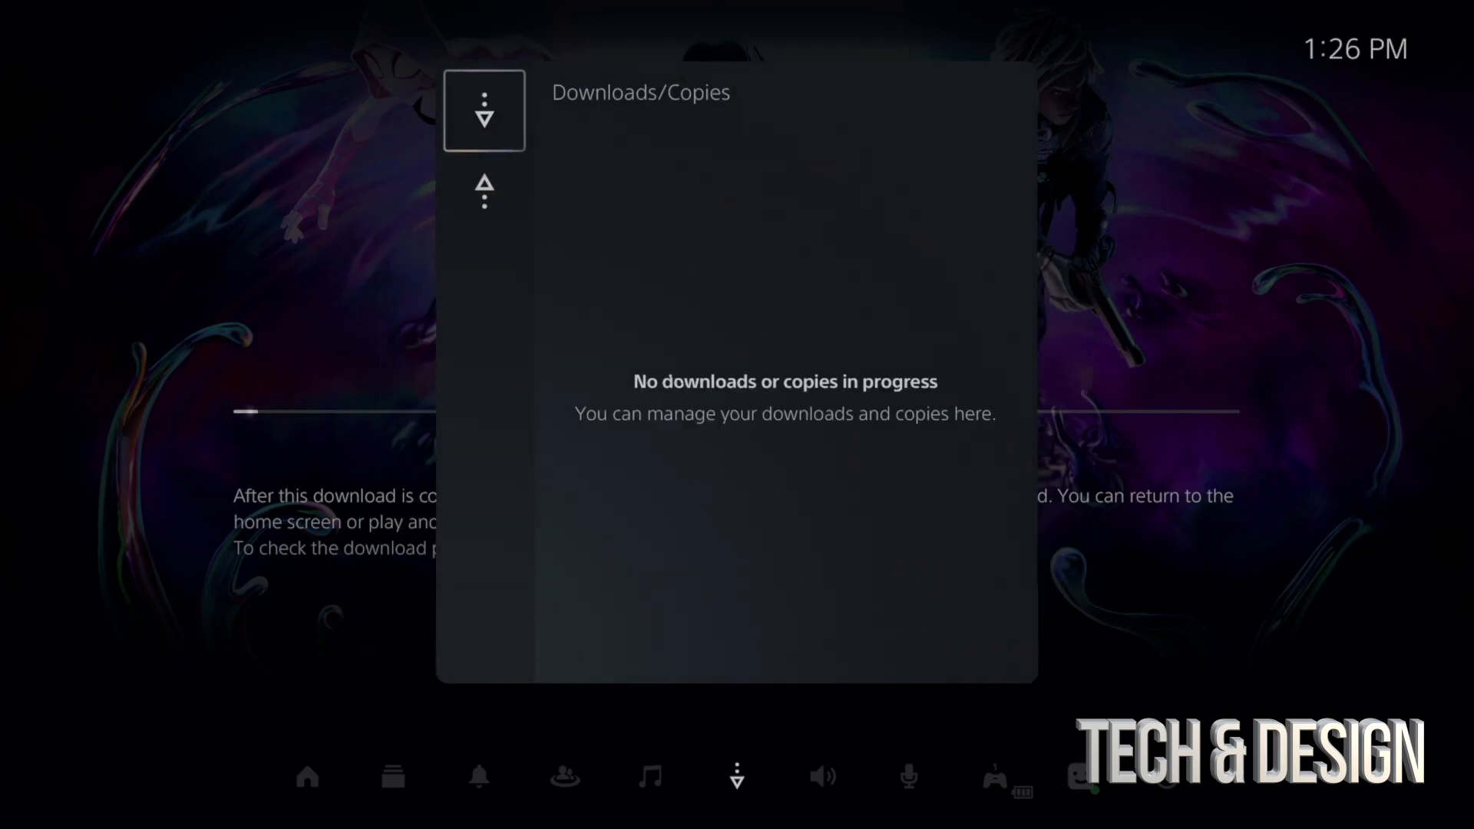